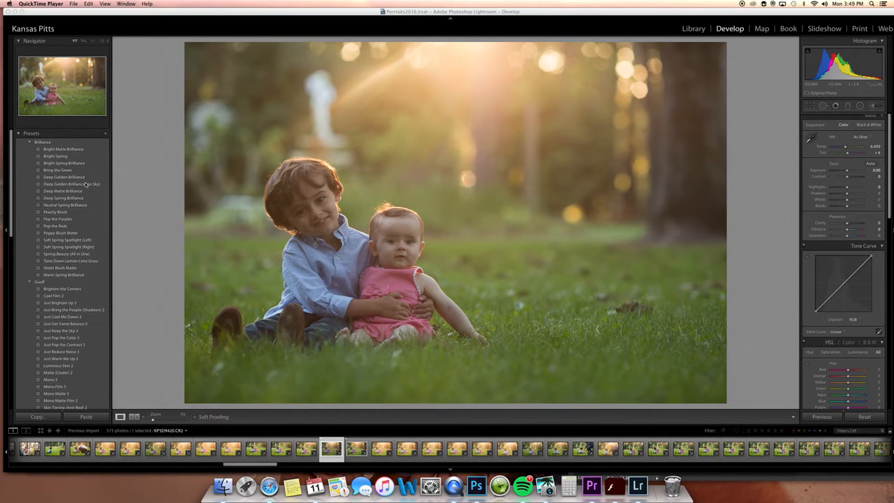
# Step: Apply the Soft Spring Spotlight (Left) preset and send the photo to Photoshop CC 2015
pyautogui.click(64, 176)
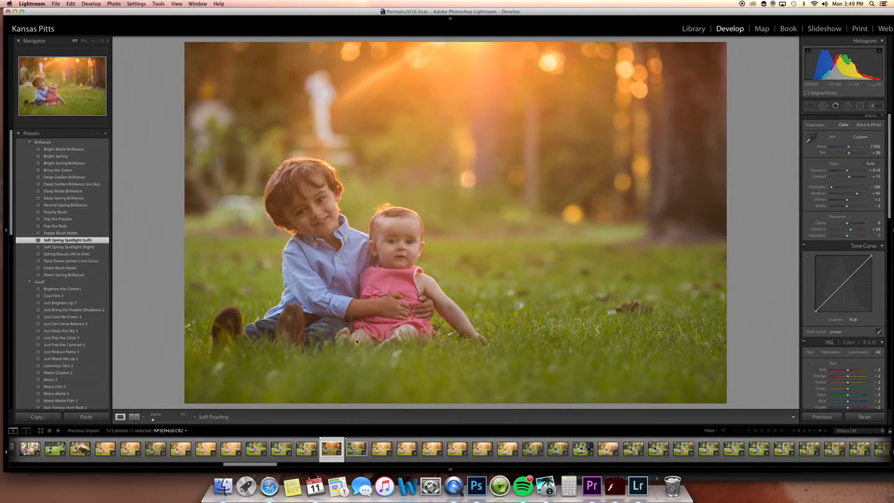
pyautogui.rightClick(356, 341)
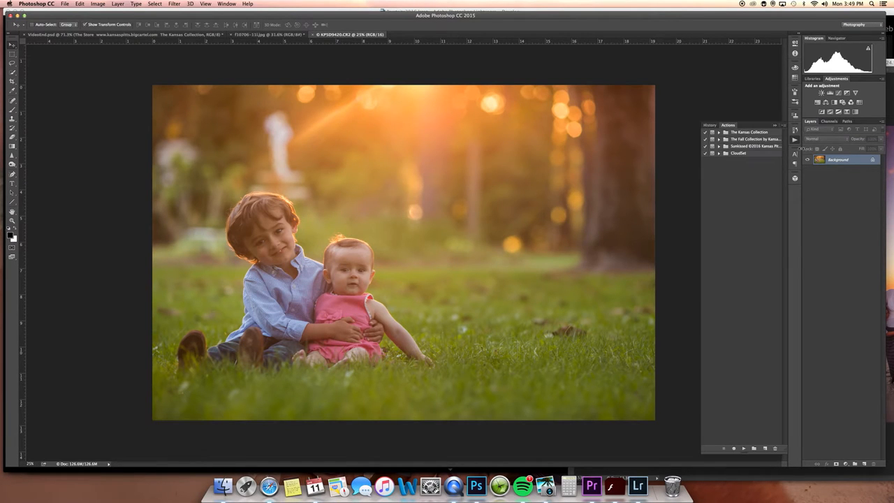
# Step: Run the Sunkissed Deep Spring Background action and paint its golden glow into the background mask
pyautogui.click(720, 146)
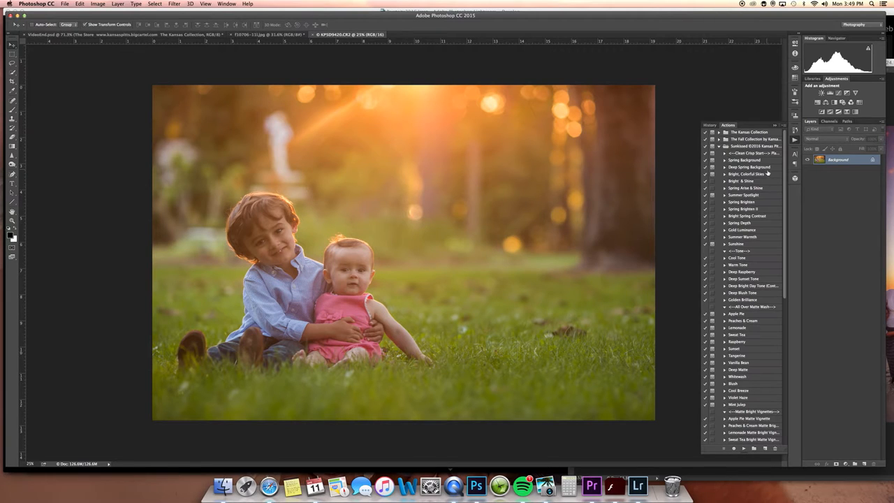
pyautogui.click(749, 167)
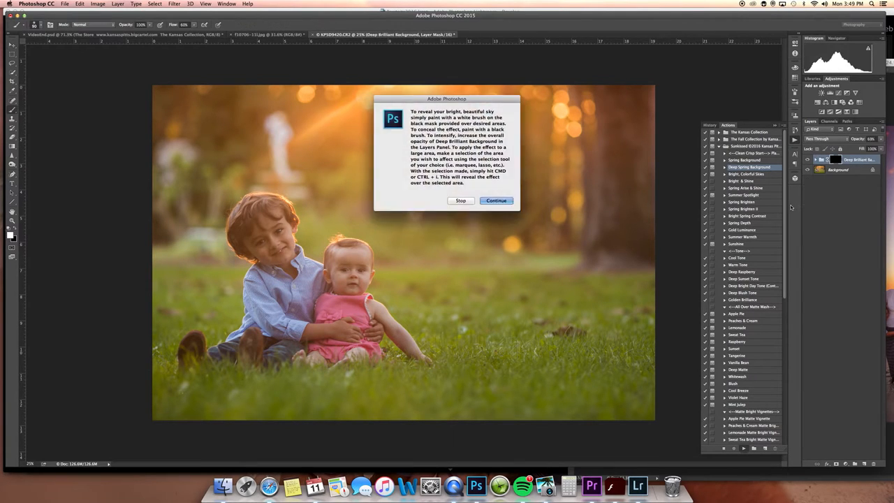
pyautogui.click(496, 201)
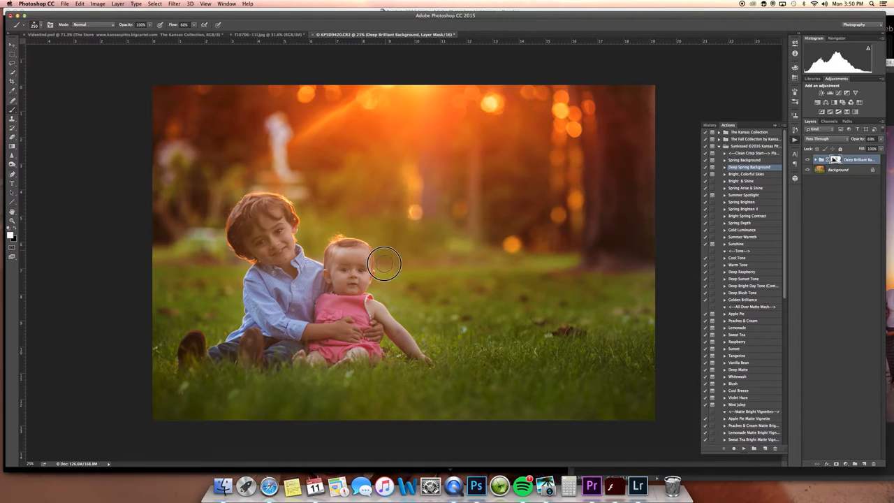
pyautogui.moveTo(385, 264); pyautogui.dragTo(405, 380)
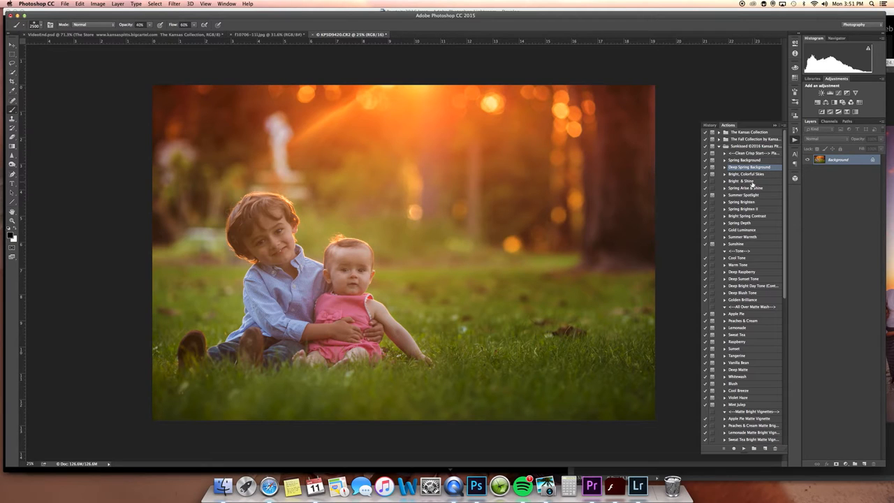
# Step: Run Spring Arise & Shine and Summer Spotlight, accepting the radial gradient fill
pyautogui.click(746, 188)
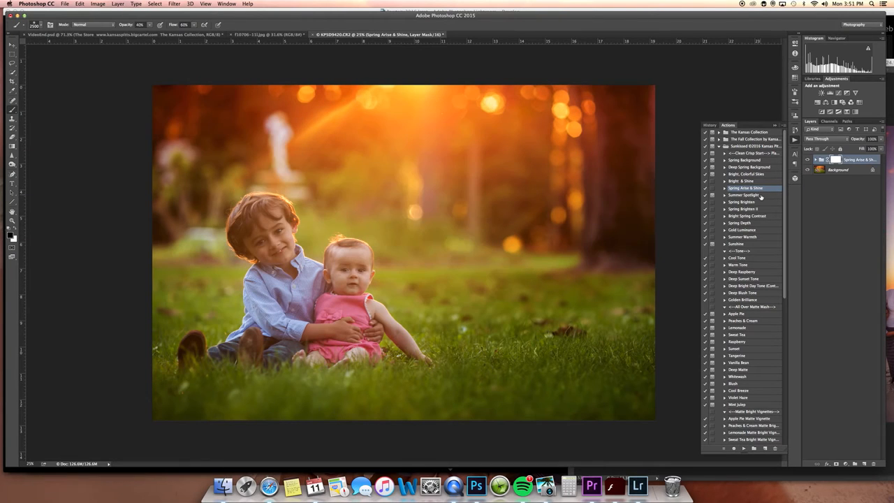
pyautogui.click(742, 195)
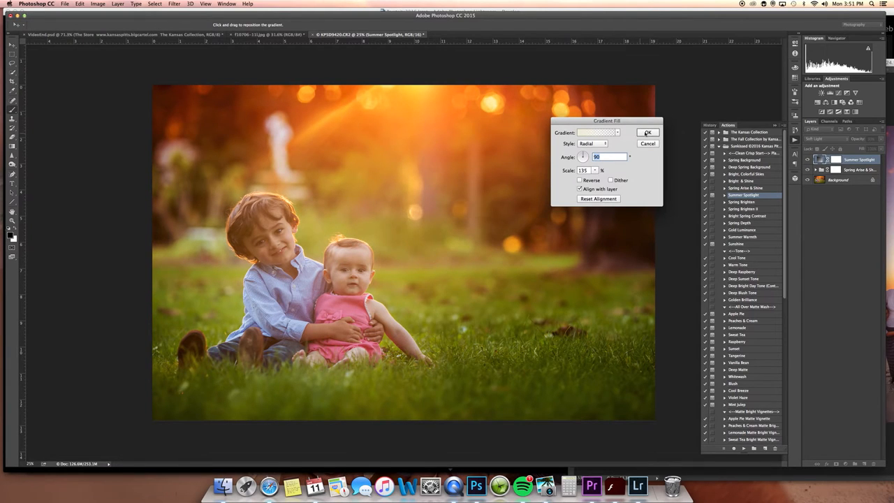
pyautogui.click(647, 133)
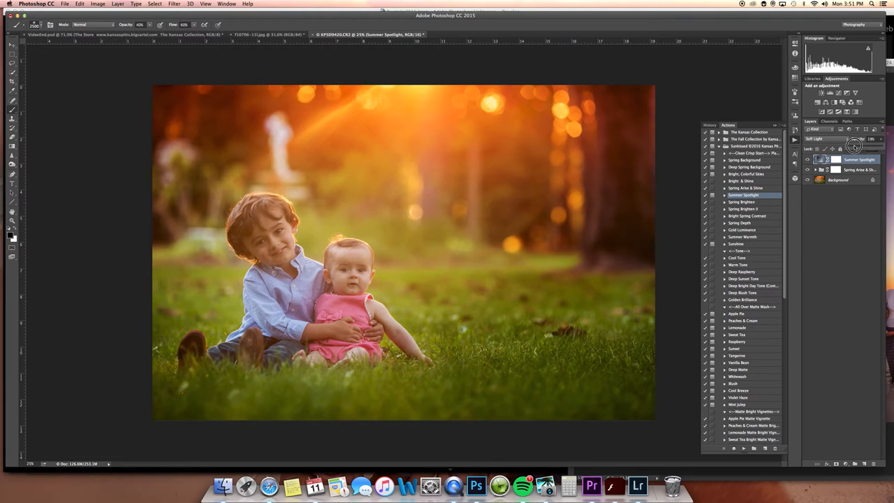
pyautogui.scroll(-3)
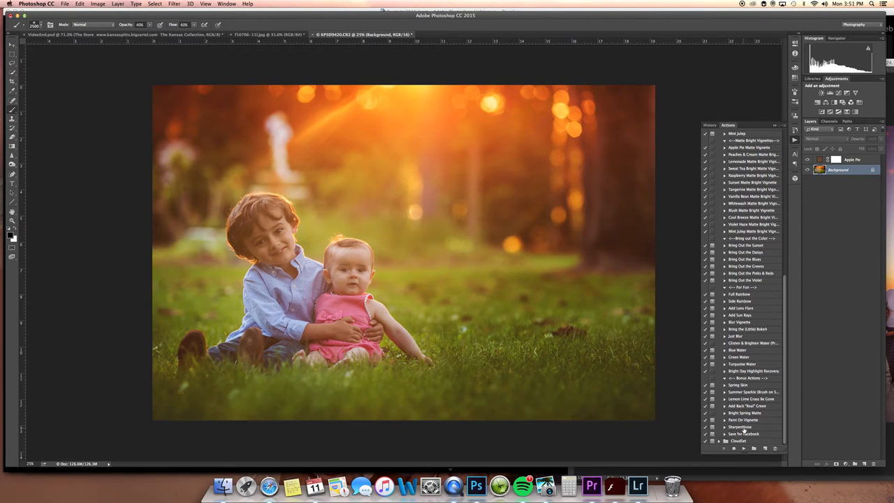
# Step: Run the SharpenNoise action, then Merge Visible to combine the layers into one
pyautogui.click(740, 427)
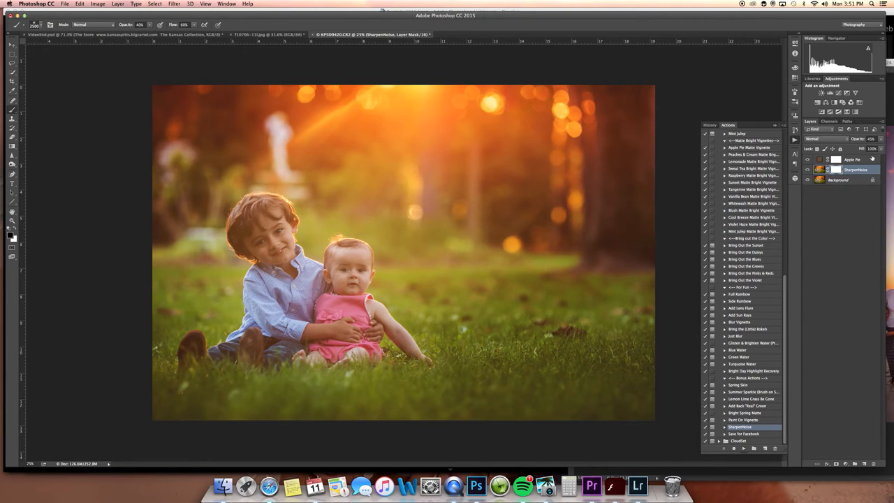
pyautogui.rightClick(839, 179)
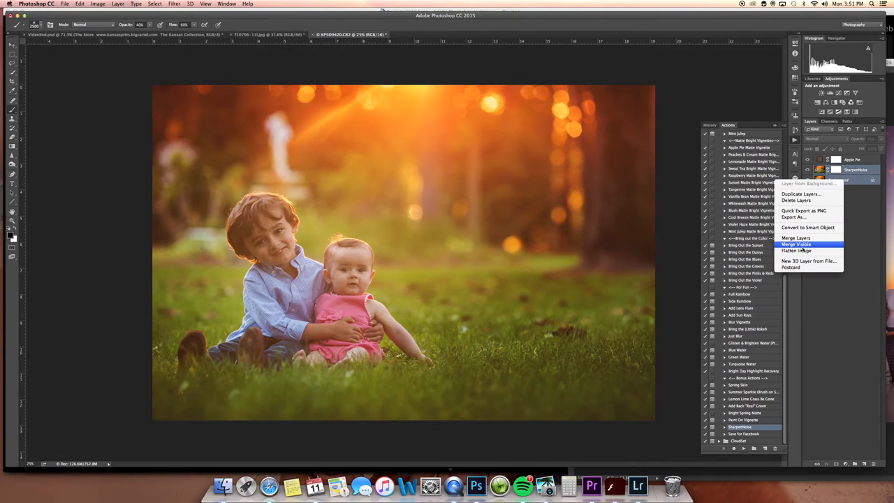
pyautogui.click(795, 251)
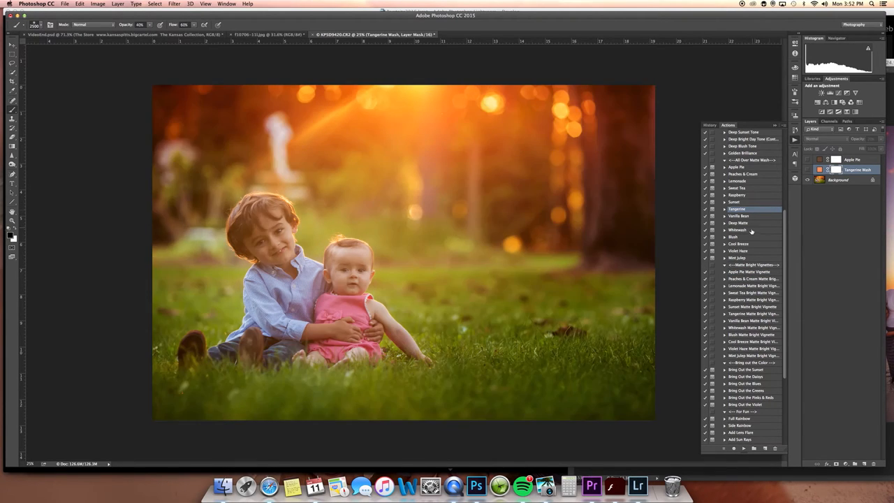
pyautogui.click(737, 223)
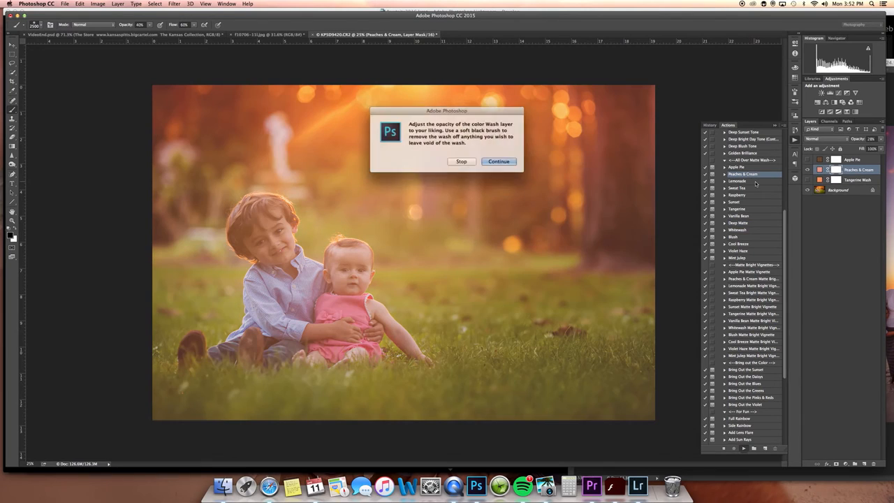
pyautogui.click(498, 161)
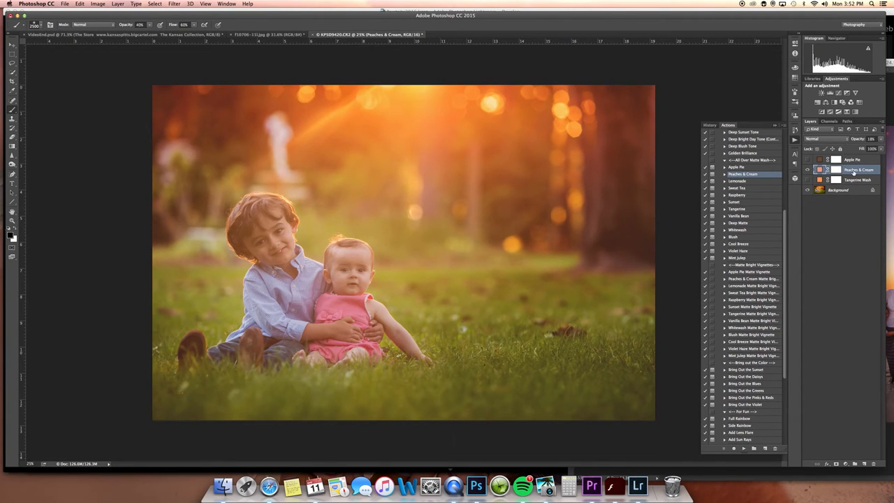
pyautogui.click(737, 195)
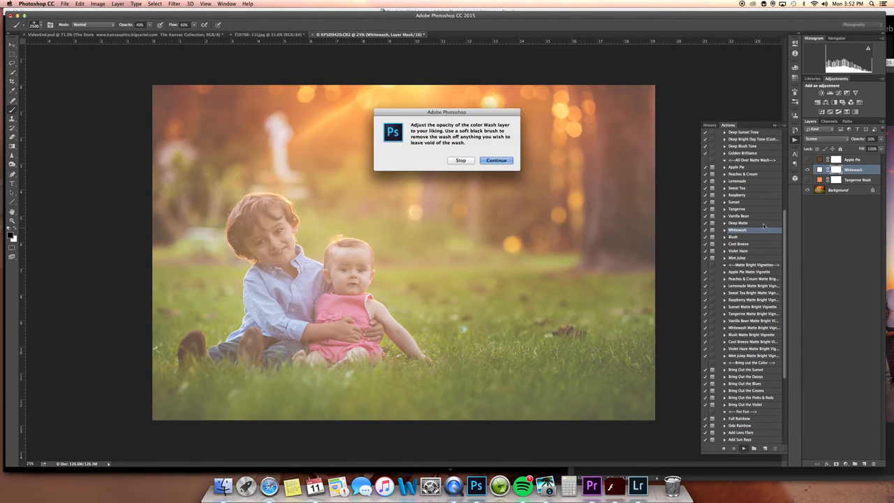
pyautogui.click(496, 161)
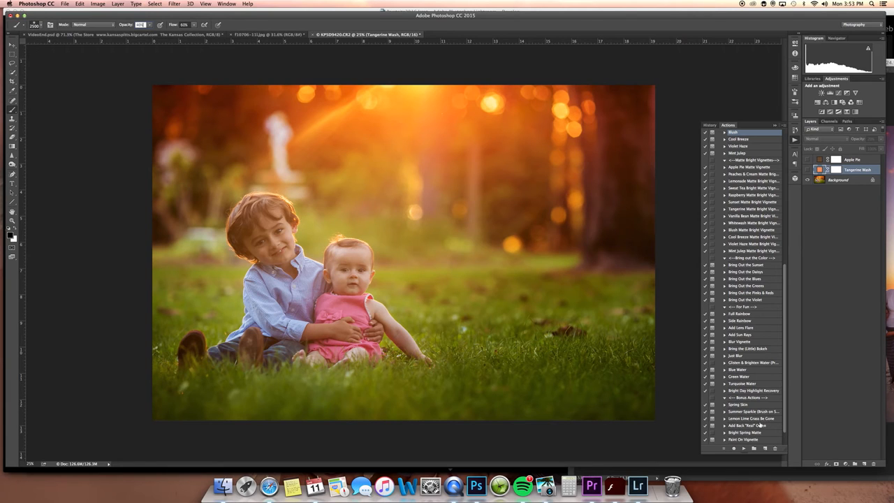
# Step: Play the Bring Out the Pinks & Reds action on the portrait
pyautogui.click(753, 293)
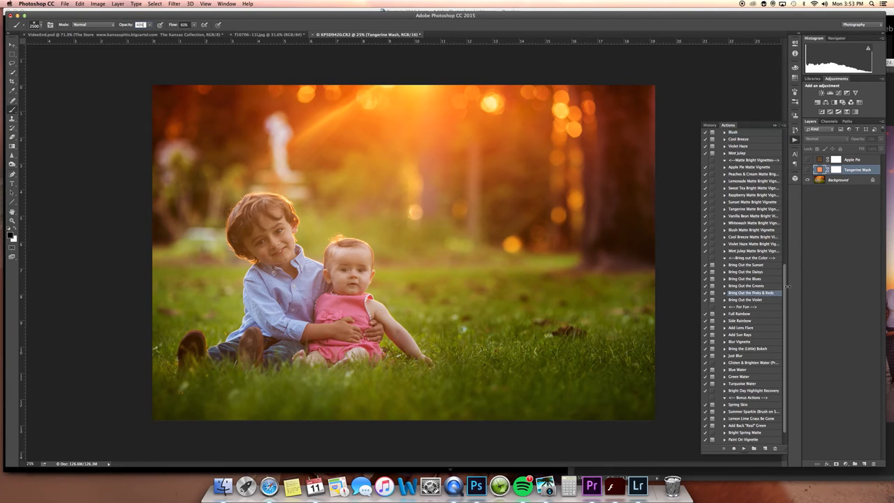
pyautogui.click(838, 180)
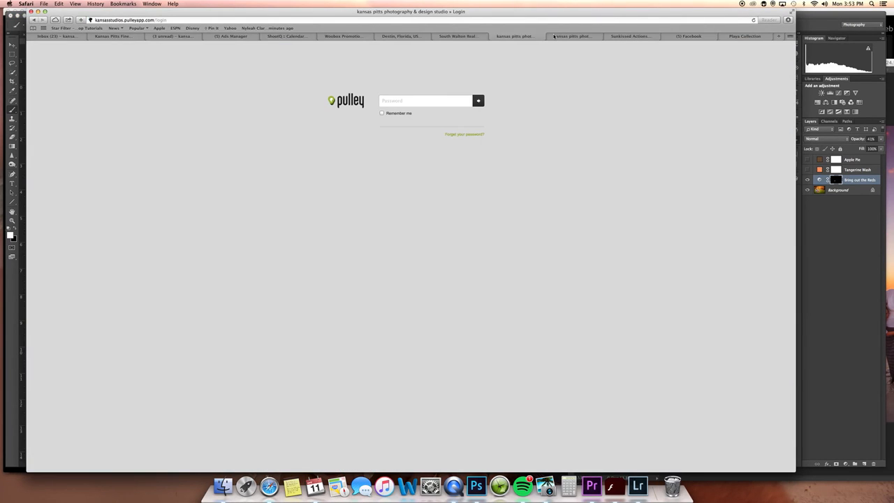
# Step: Browse the Facebook page, then open Sunkissed Actions in the kansaspitts store
pyautogui.click(572, 36)
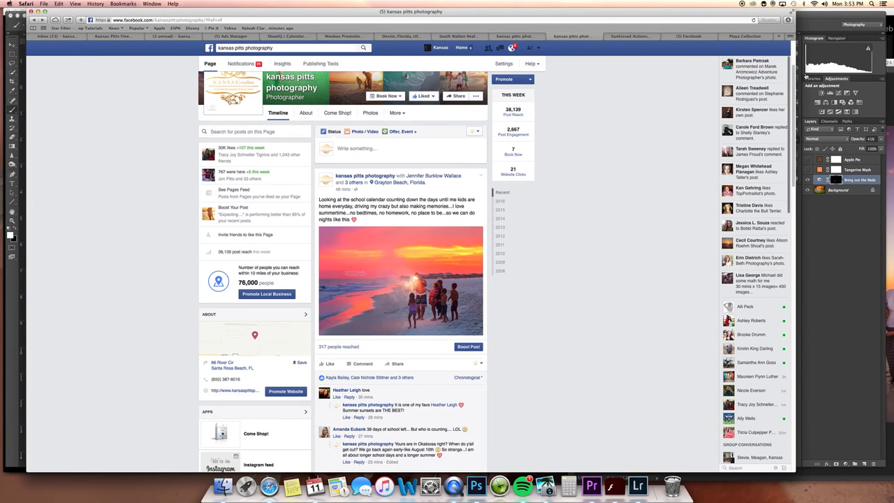
pyautogui.scroll(-3)
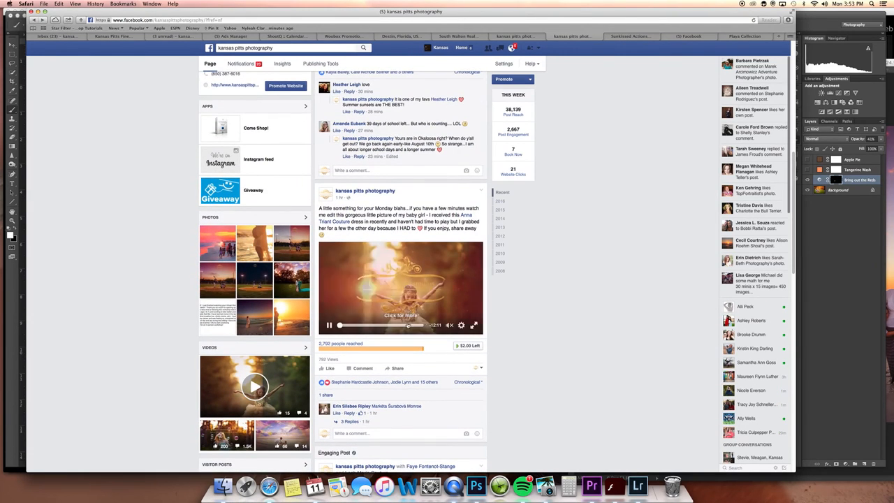
pyautogui.click(629, 36)
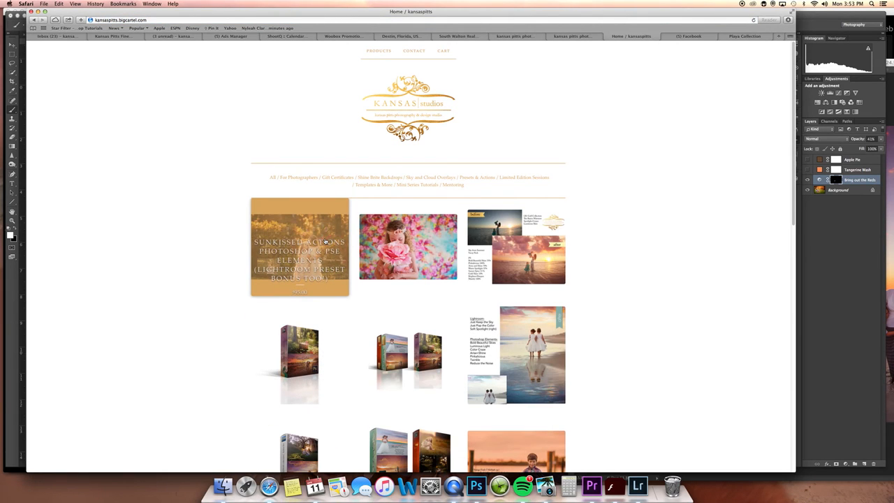
pyautogui.click(299, 248)
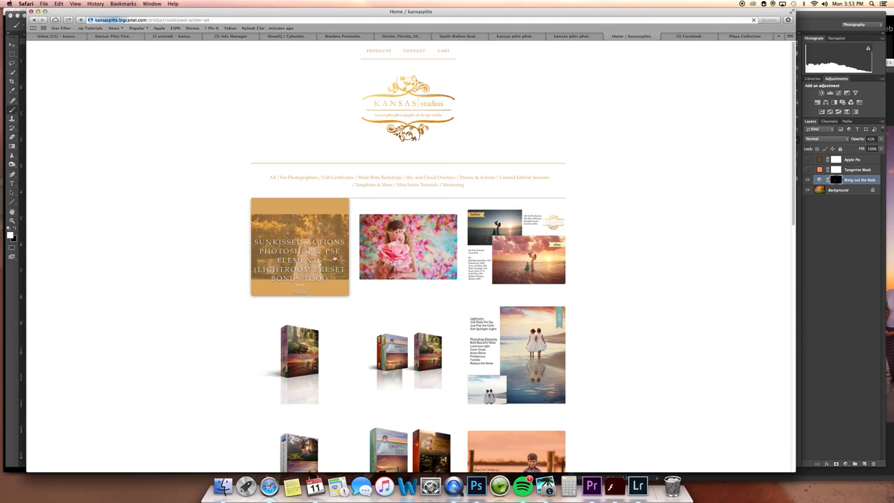
pyautogui.click(636, 485)
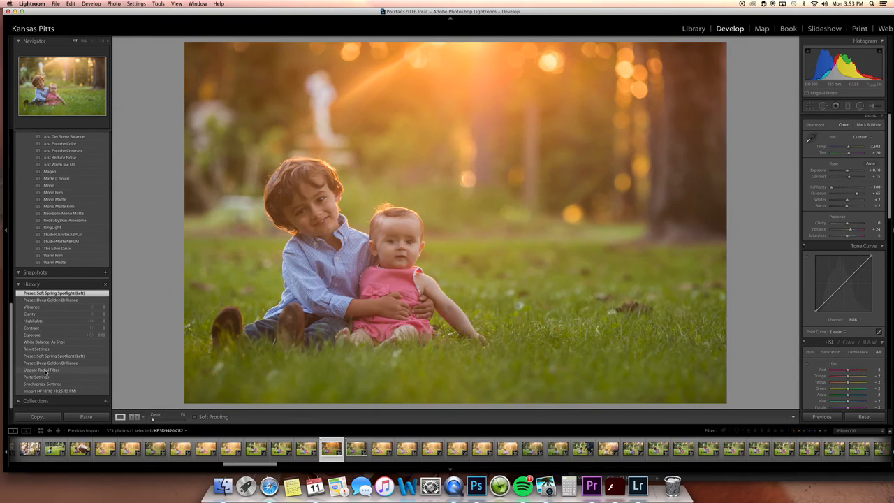
# Step: Review Lightroom's History panel, then Photoshop's History list of layer edits
pyautogui.click(52, 369)
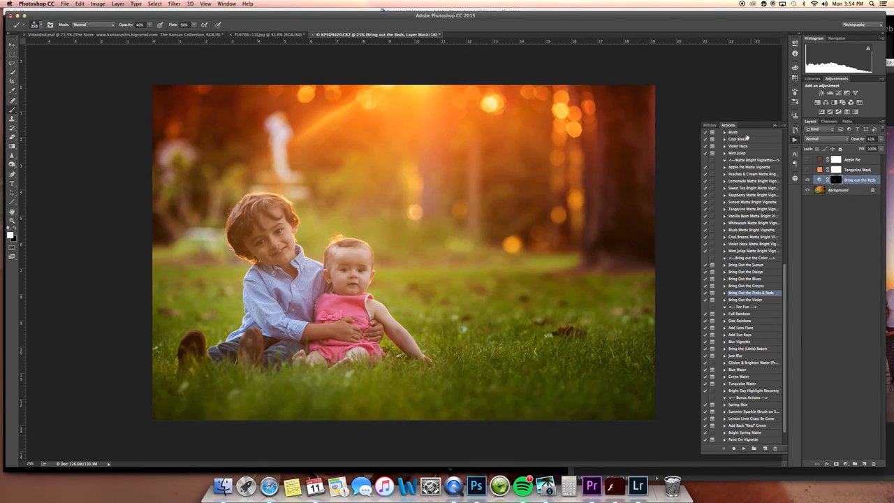
pyautogui.click(710, 125)
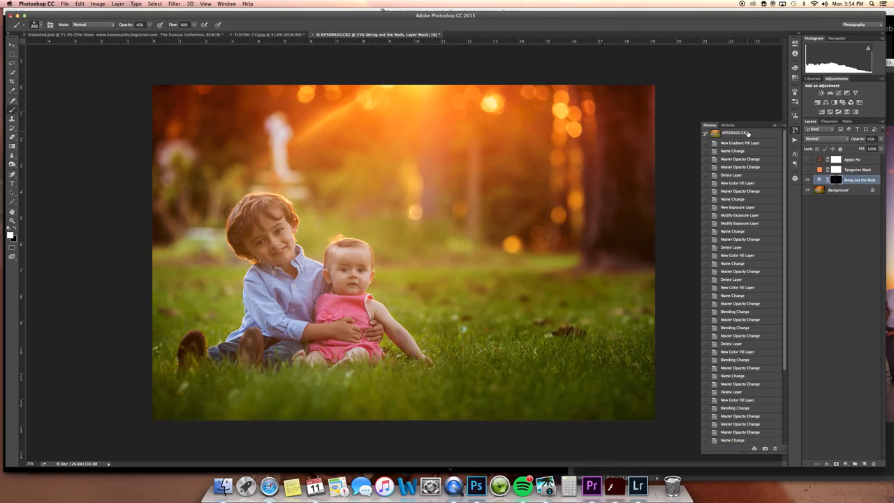